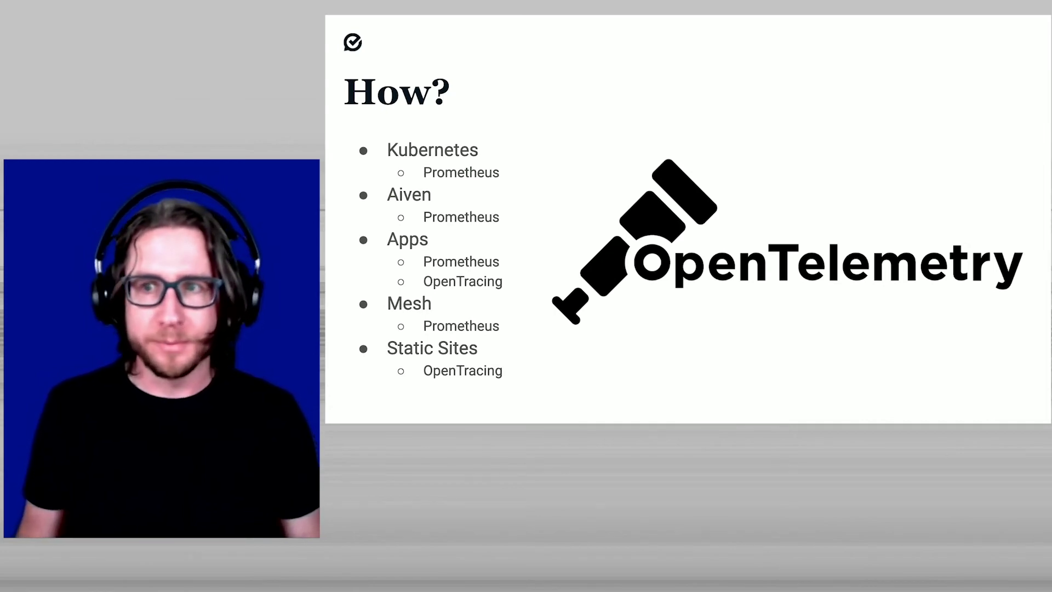
Advance from the 'How?' slide to the diagram comparing setups without and with the Collector
key("Right")
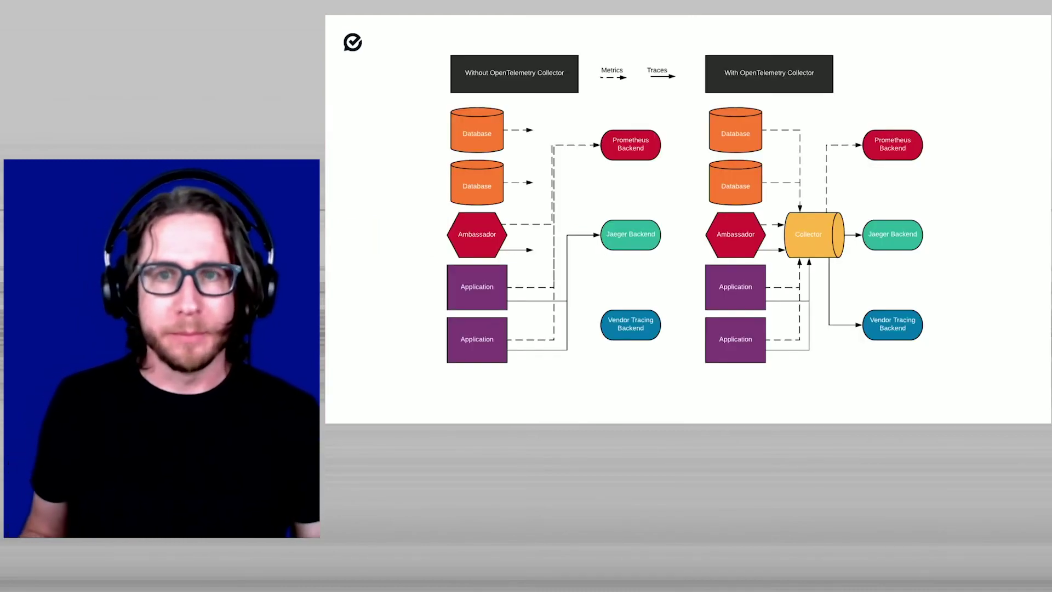